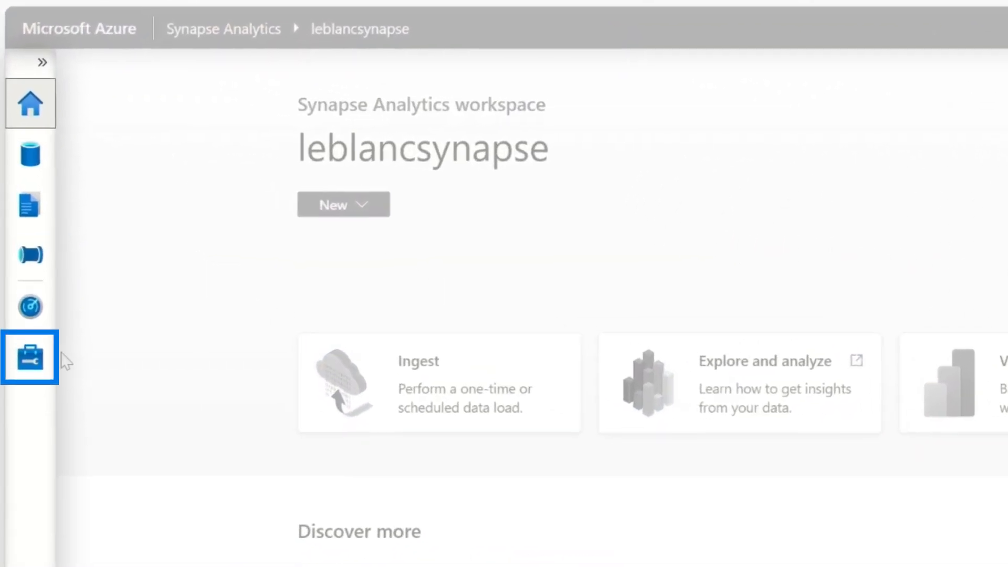
pyautogui.moveTo(30, 357)
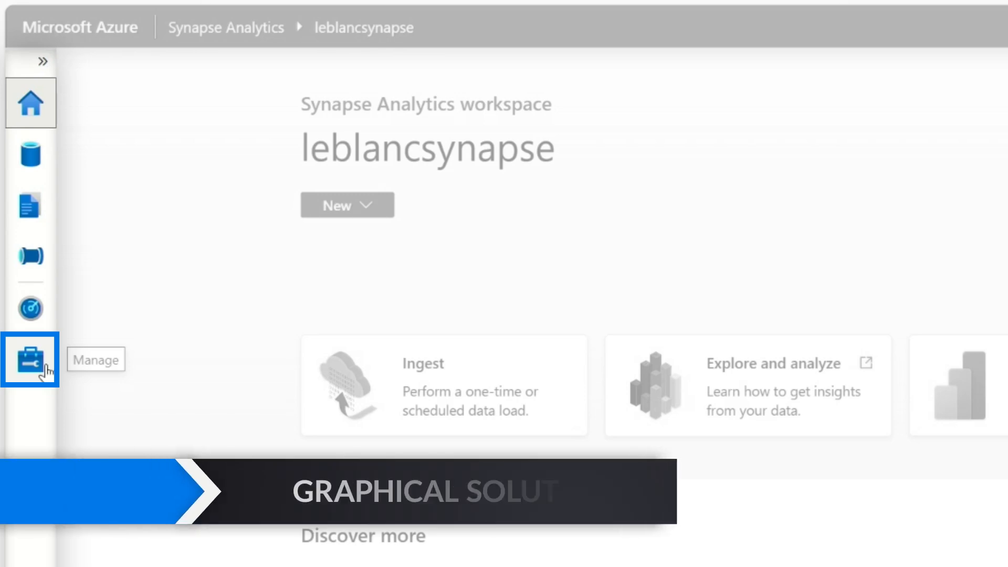
# Step: Open the Manage hub to list the Built-in serverless and dedicated SQL pools
pyautogui.click(30, 359)
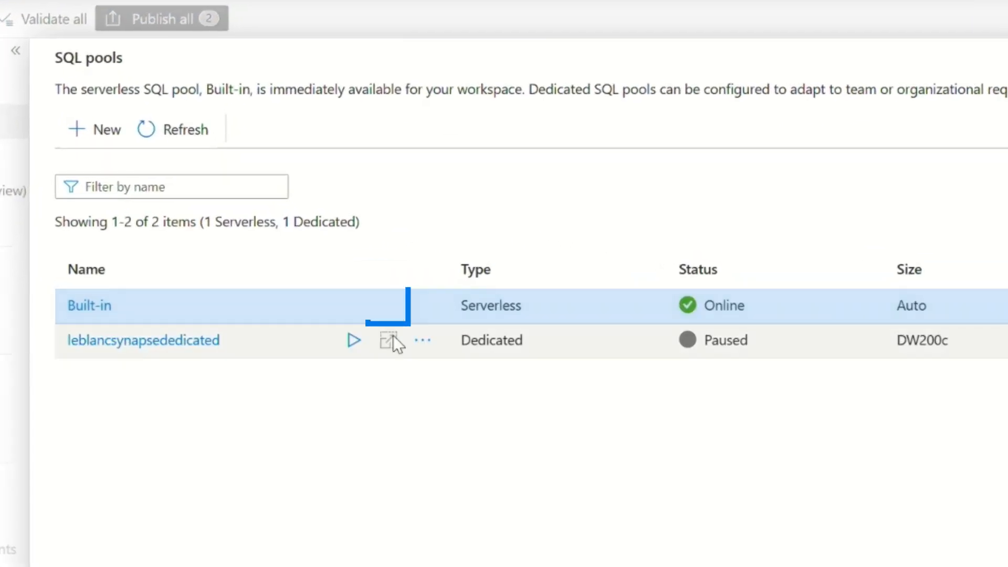
pyautogui.moveTo(422, 305)
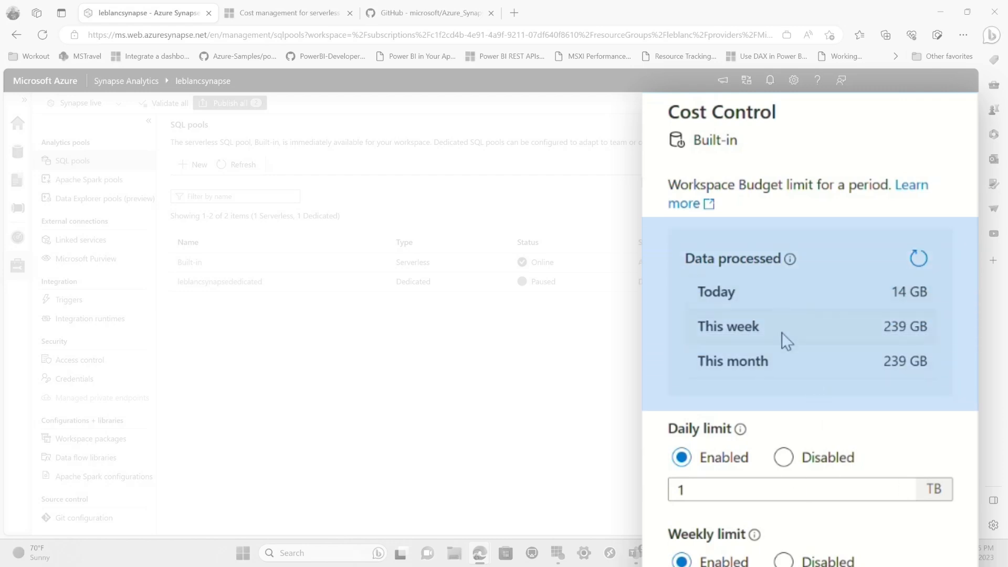
# Step: Change the Built-in pool's monthly data-processed limit from 350 to 600 TB
pyautogui.scroll(-3)
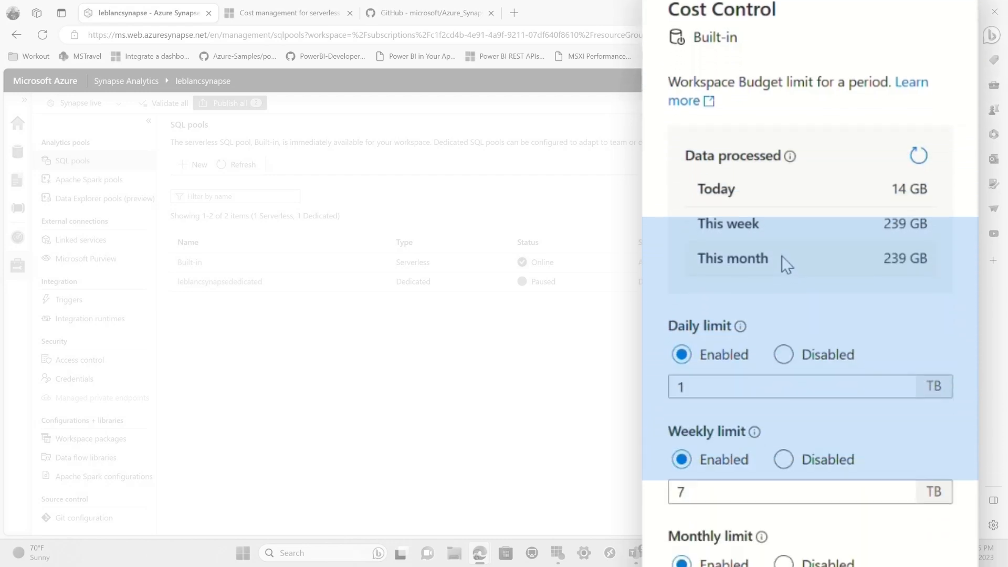
pyautogui.scroll(-3)
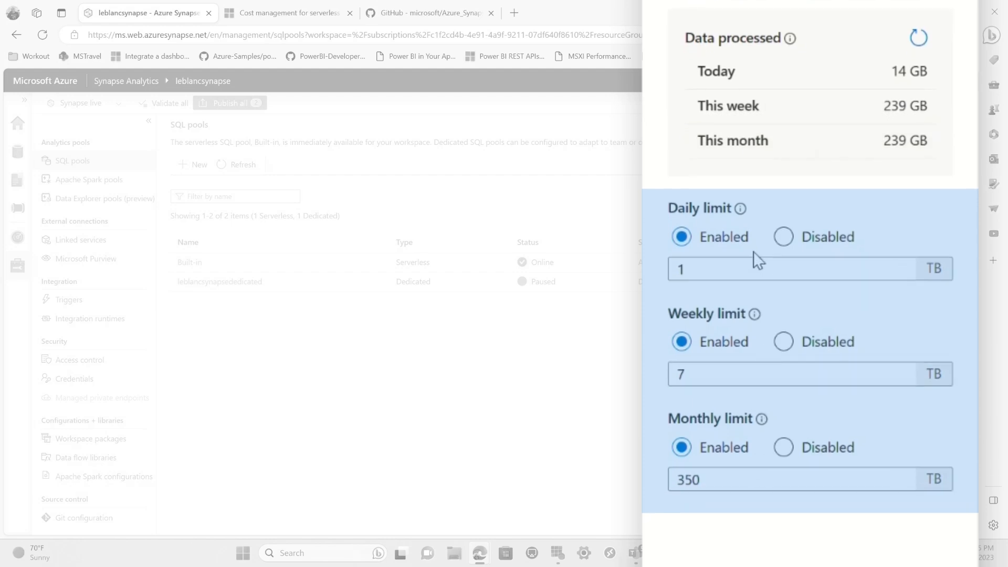
pyautogui.moveTo(746, 265)
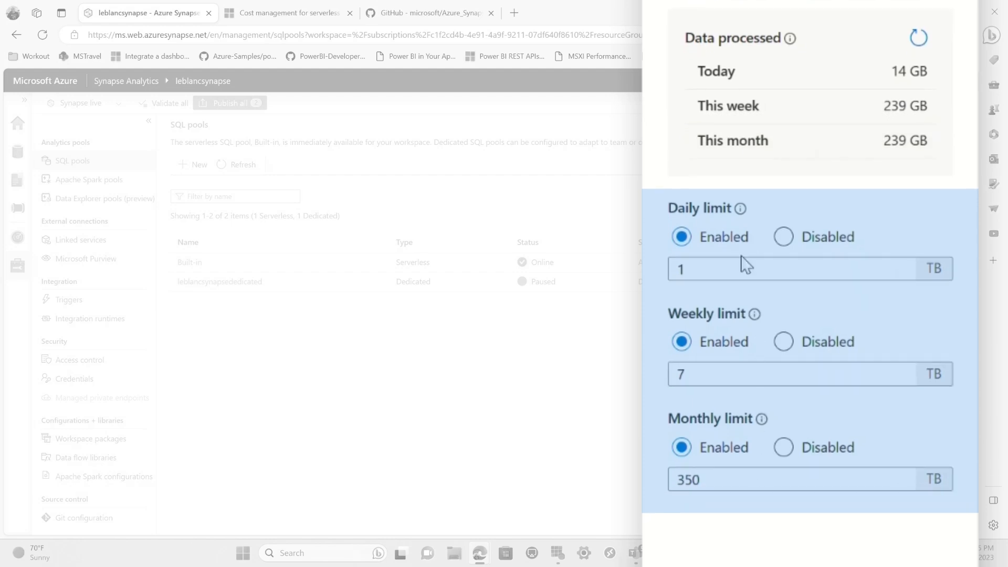
pyautogui.moveTo(735, 424)
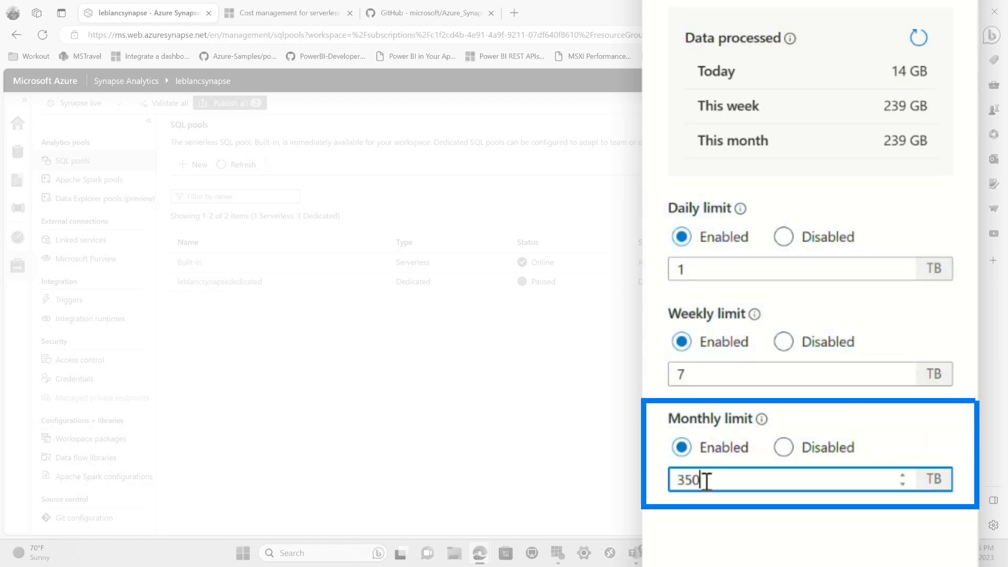
pyautogui.write('600')
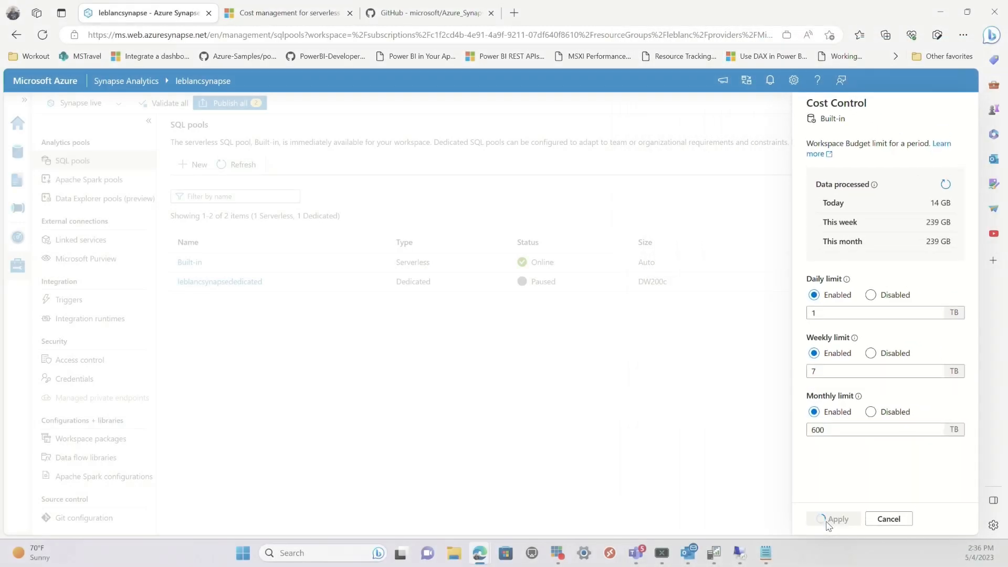
# Step: Review the serverless cost management article, then return to Synapse and close Cost Control
pyautogui.click(837, 518)
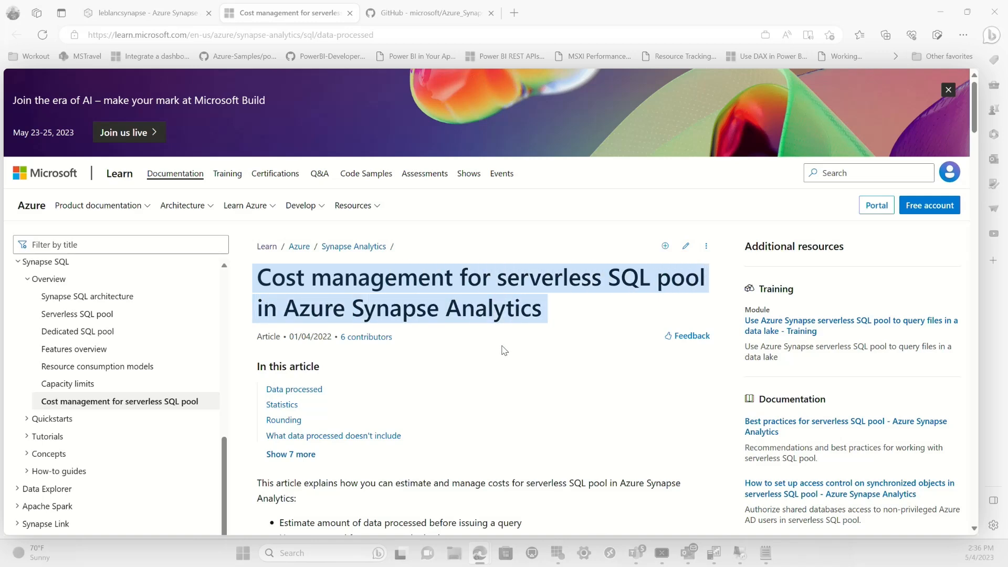
pyautogui.click(129, 13)
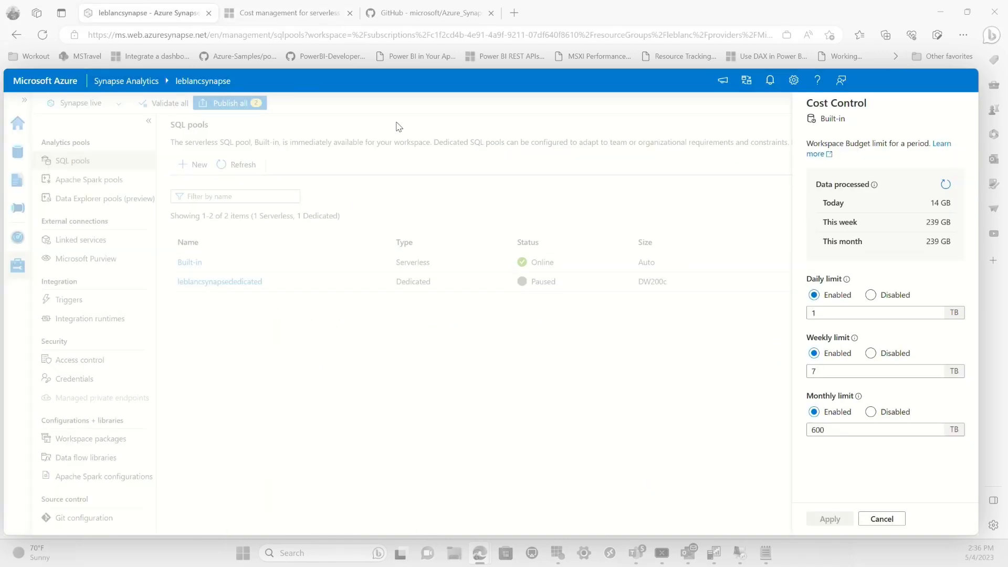
pyautogui.click(882, 518)
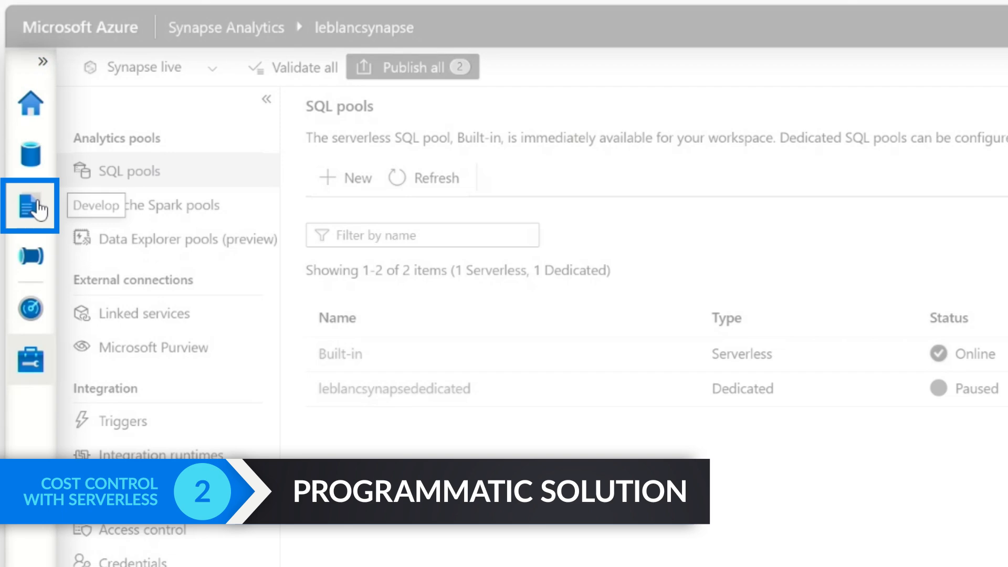
# Step: Run the 1-DayWeekMonthDataProcessed script from the Develop hub
pyautogui.click(30, 205)
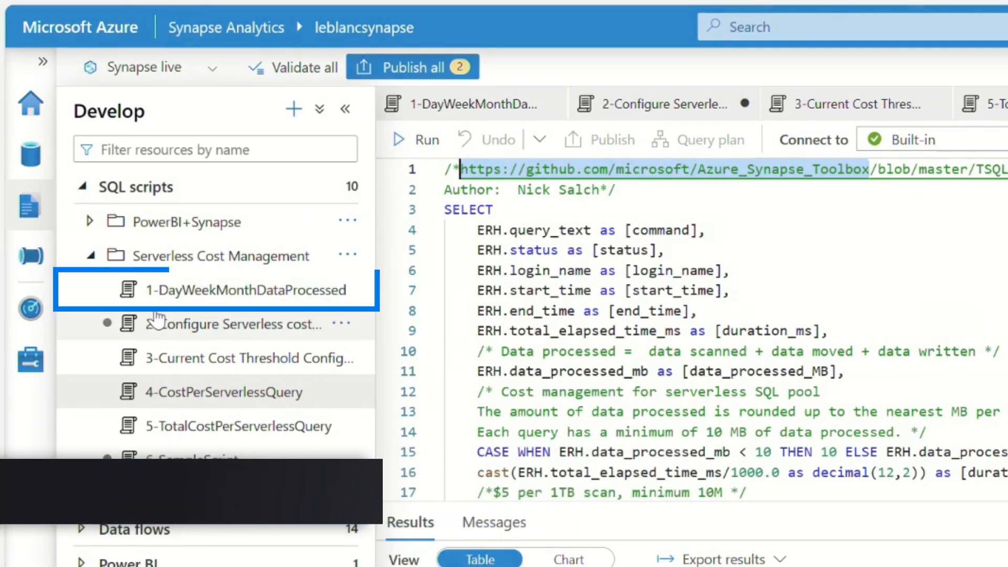
pyautogui.click(247, 289)
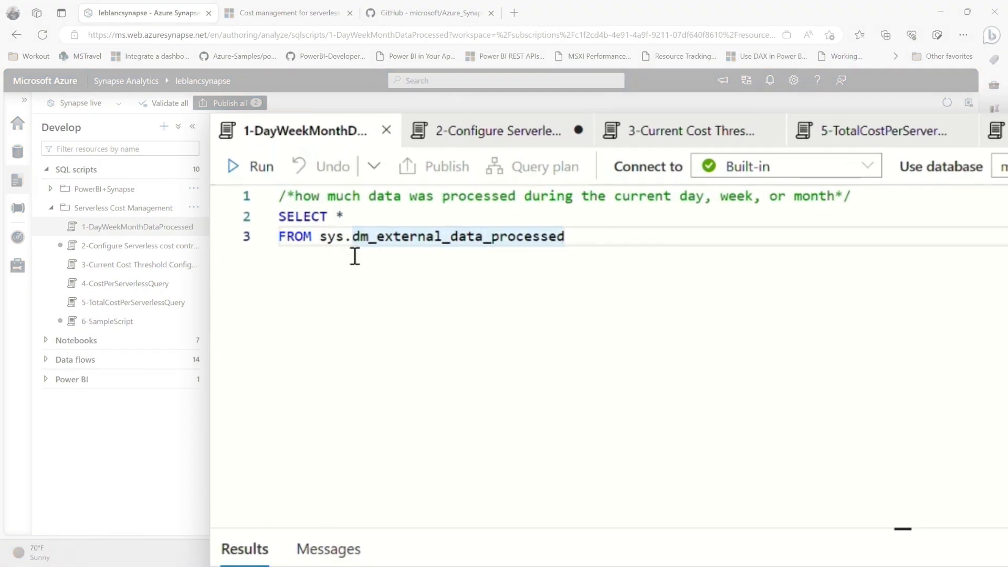
pyautogui.moveTo(646, 238)
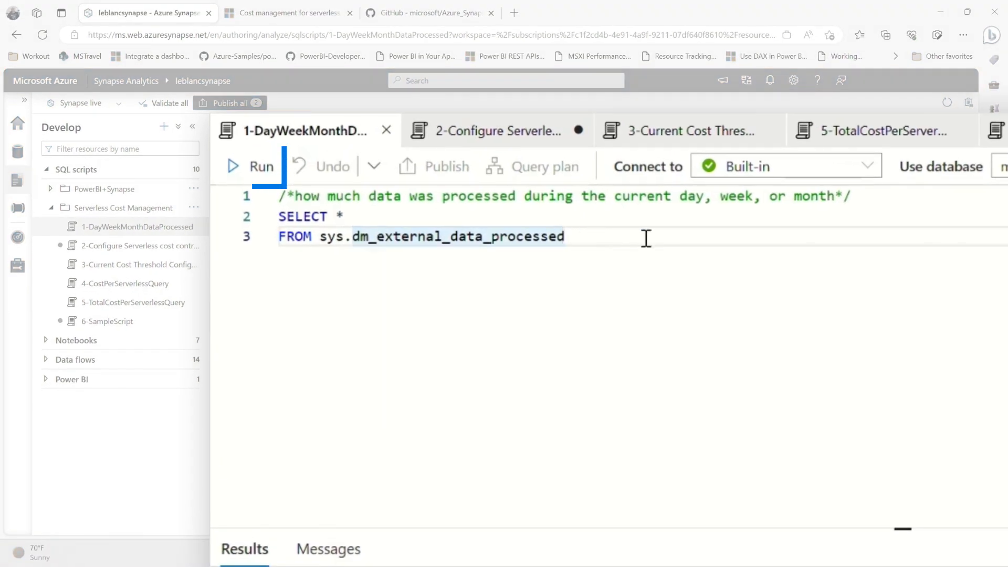
pyautogui.click(252, 166)
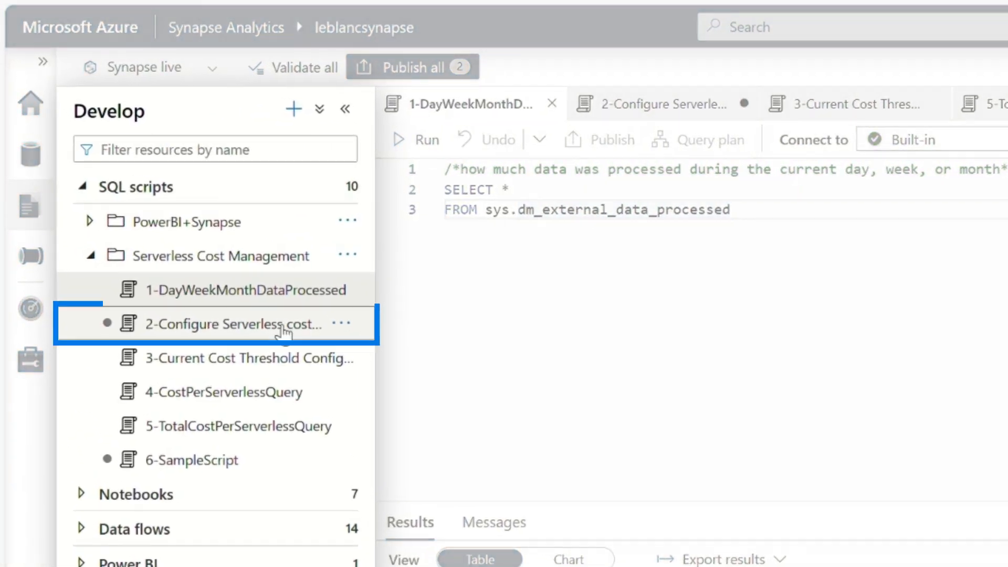
# Step: Open the serverless cost configuration script to apply daily 1, weekly 7 and monthly 350 TB limits
pyautogui.click(225, 324)
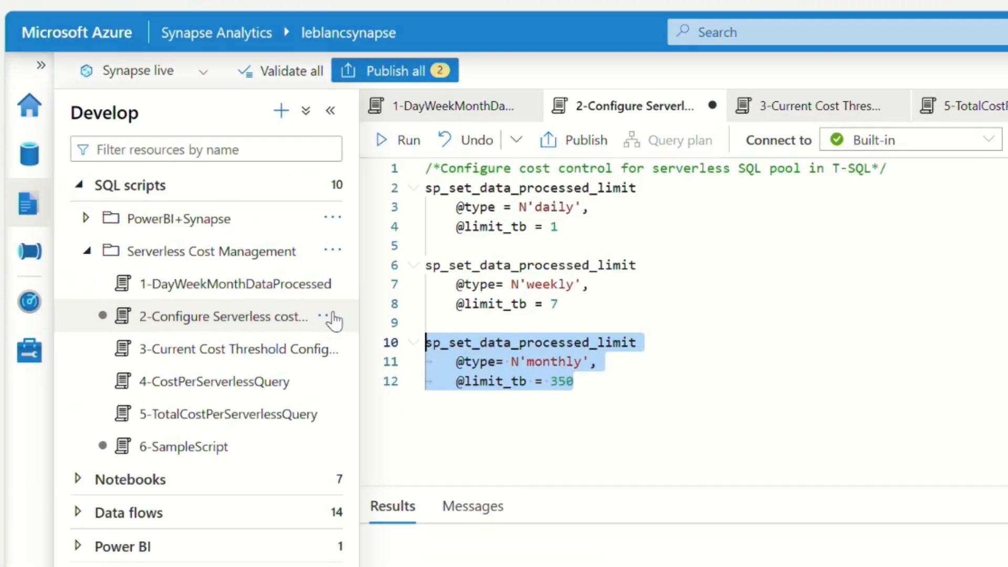
pyautogui.click(236, 349)
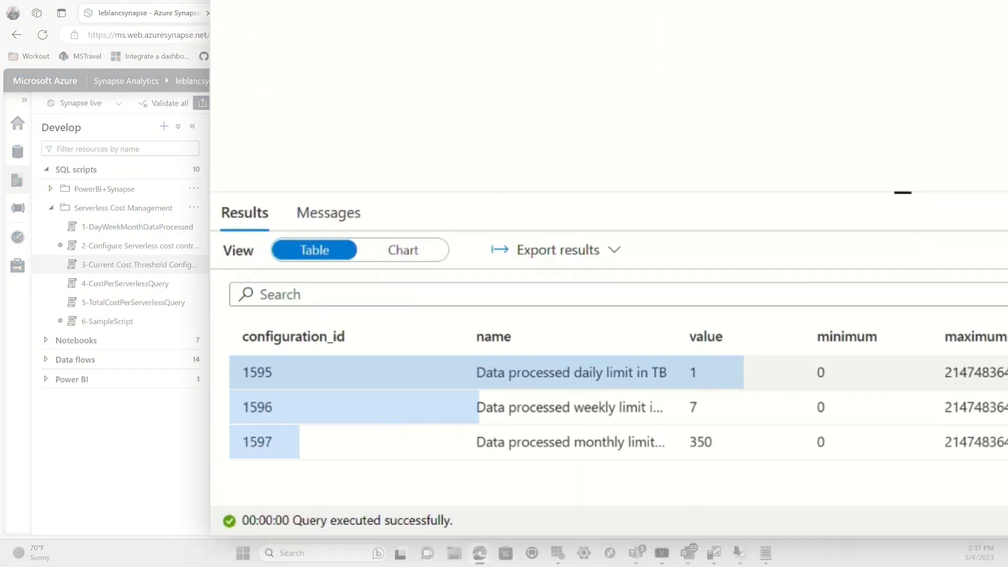
pyautogui.click(602, 372)
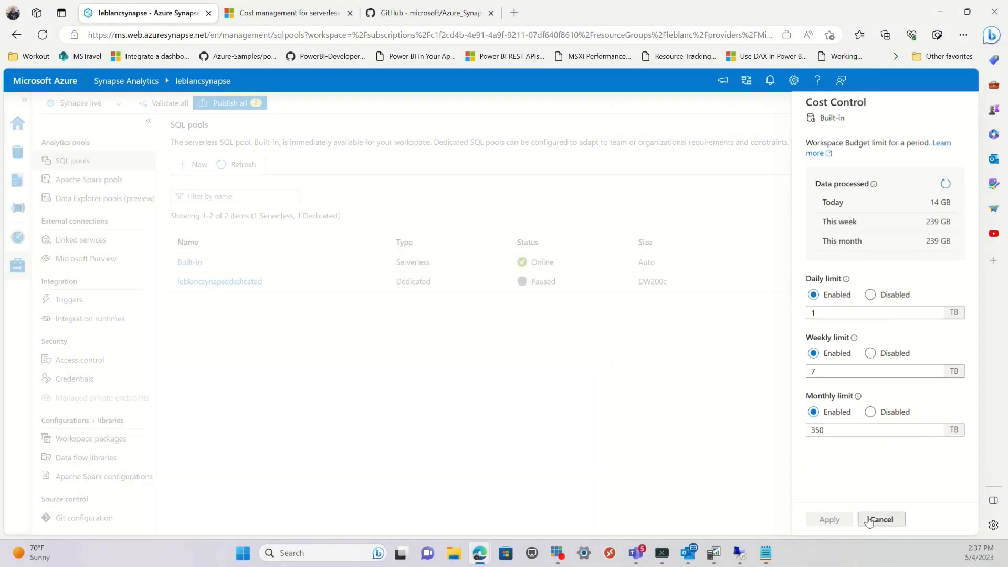
# Step: Browse Azure_Synapse_Toolbox on GitHub into TSQL_Queries > ServerlessSql
pyautogui.click(430, 13)
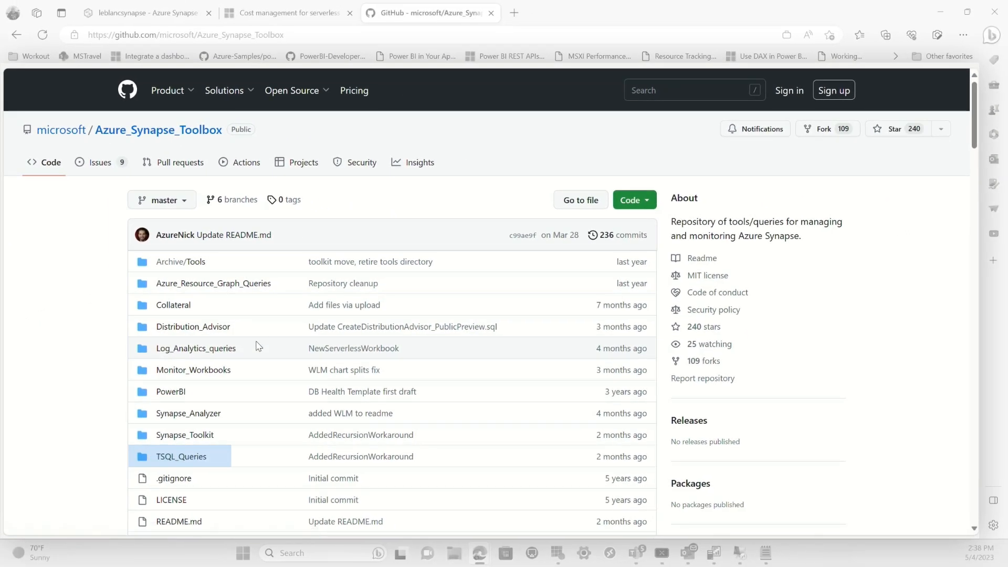
pyautogui.click(181, 456)
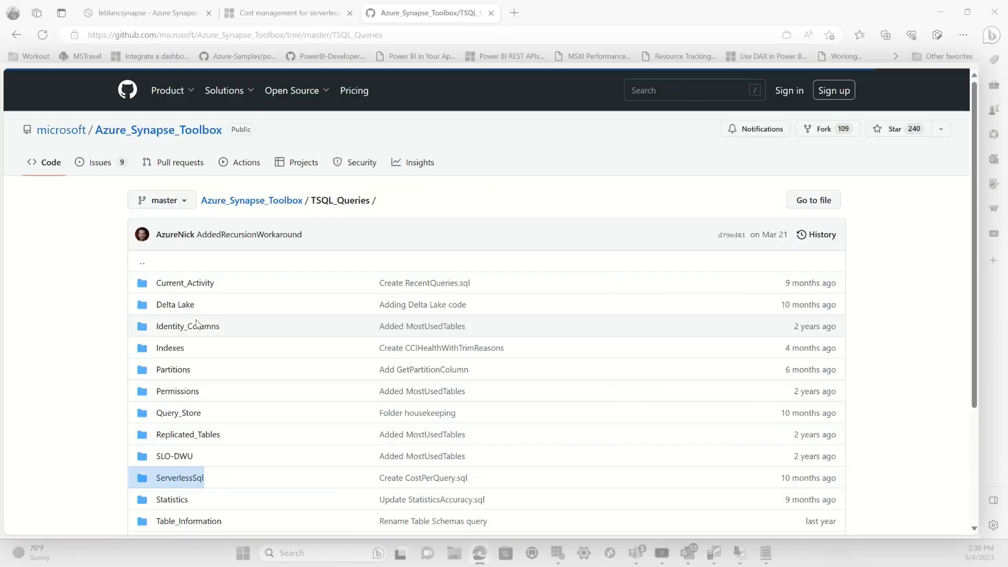
pyautogui.click(180, 477)
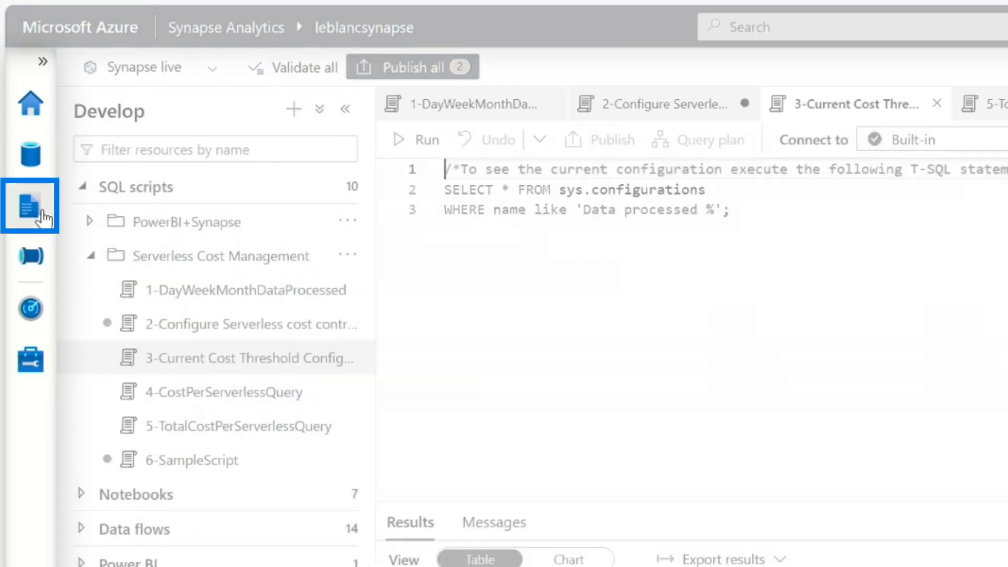
pyautogui.moveTo(30, 206)
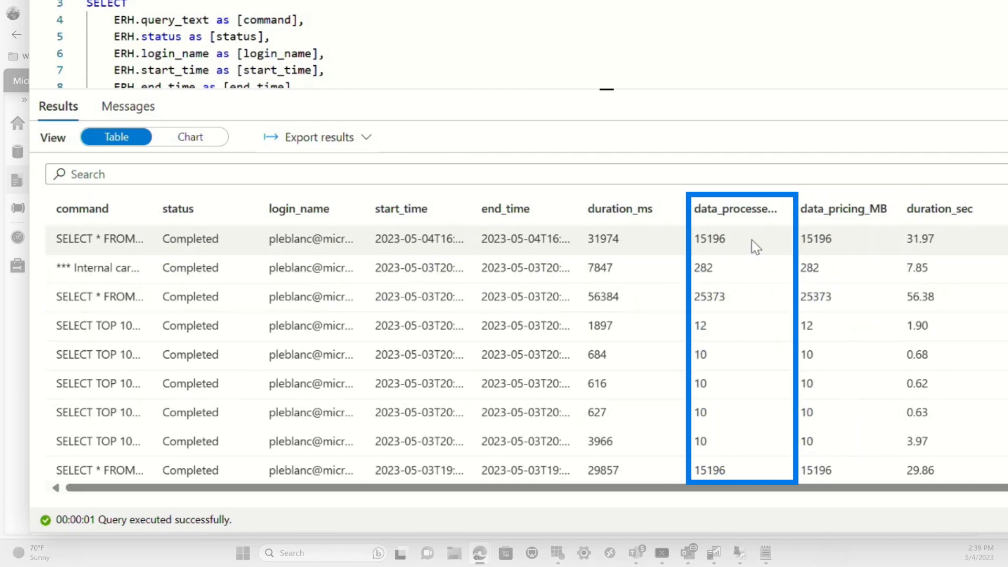
# Step: Scroll through the CostPerServerlessQuery results to check per-query data processed
pyautogui.hscroll(3)
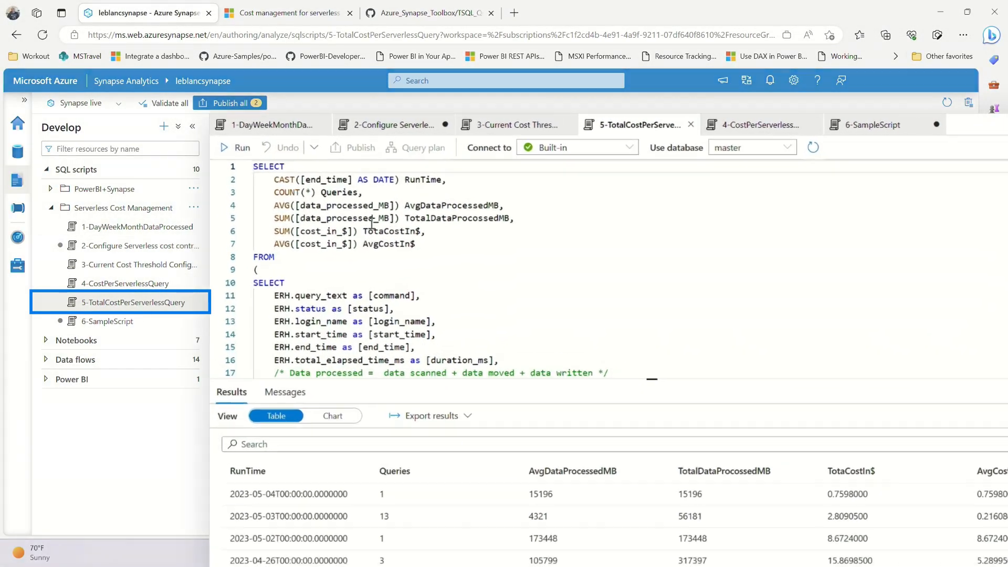
pyautogui.moveTo(242, 165)
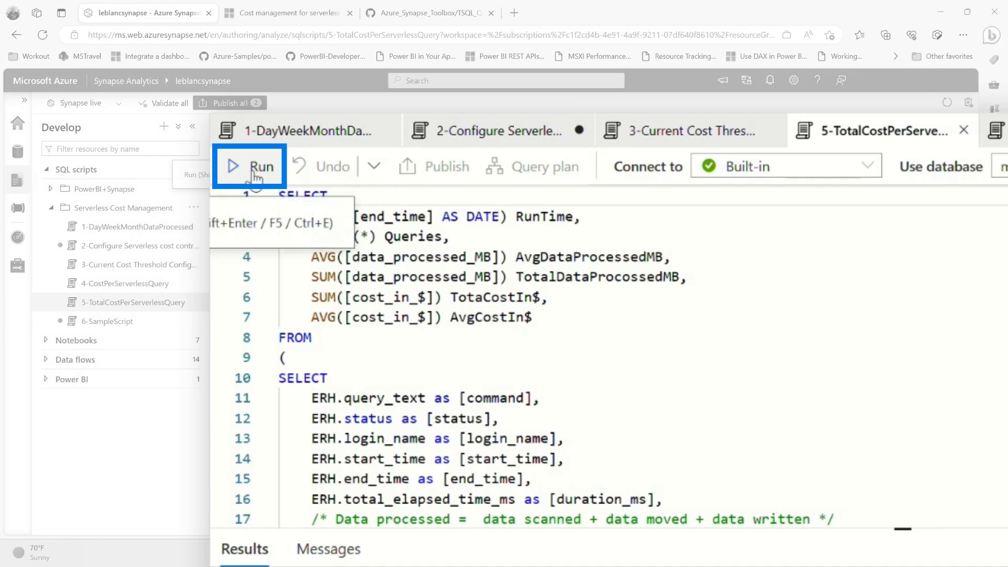
# Step: Run 5-TotalCostPerServerlessQuery and review the Queries and TotaCostIn$ result columns
pyautogui.click(250, 166)
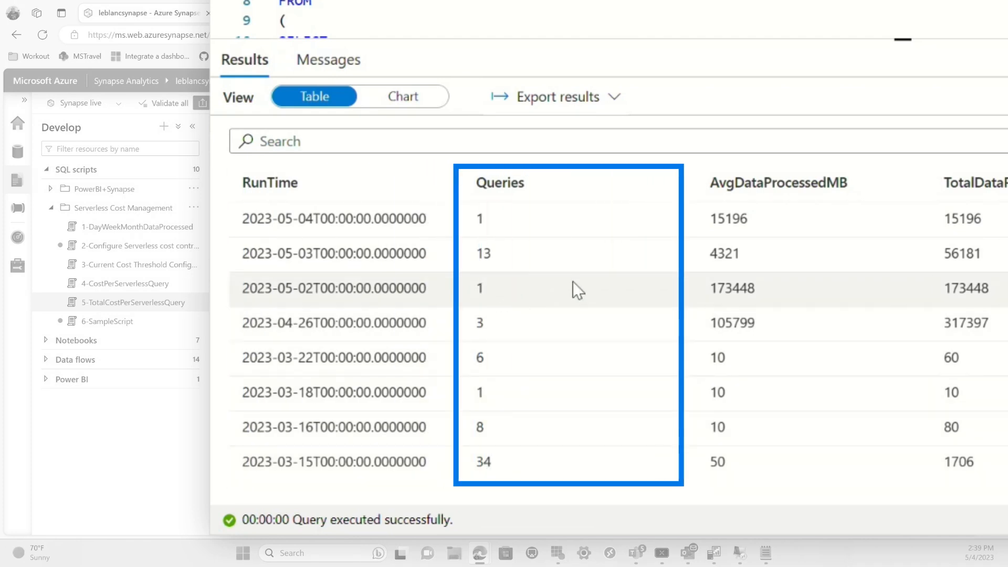
pyautogui.hscroll(3)
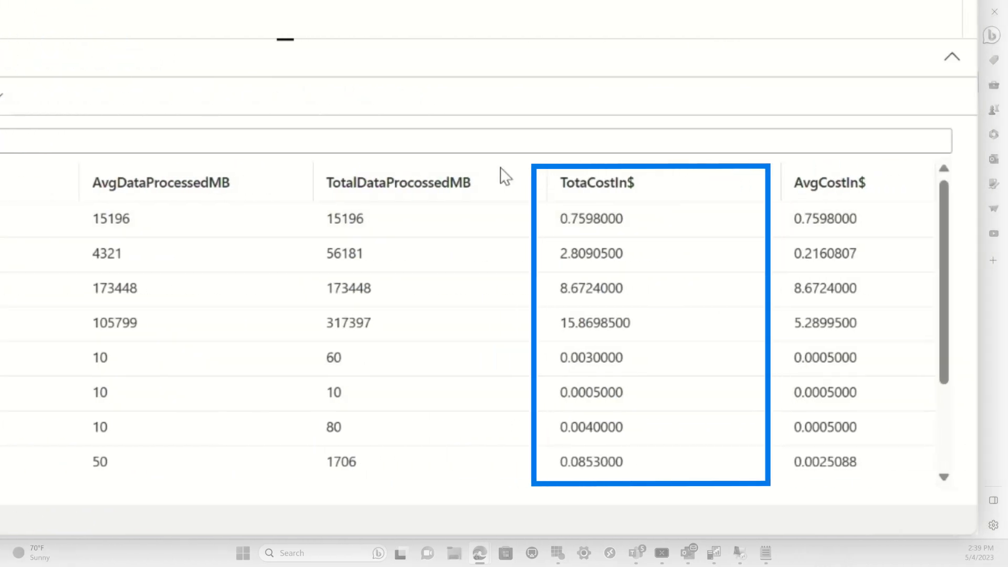
pyautogui.click(397, 183)
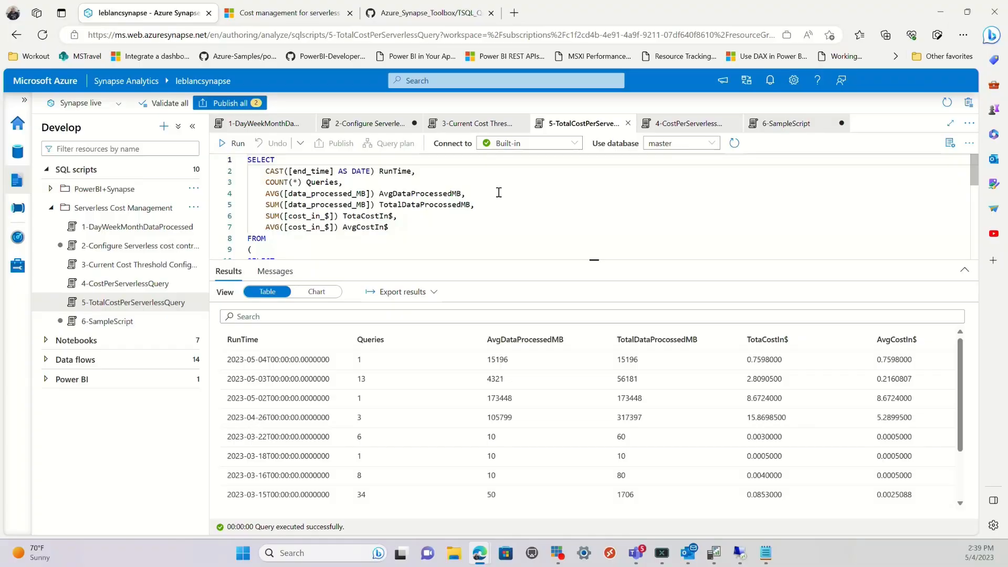
pyautogui.moveTo(540, 294)
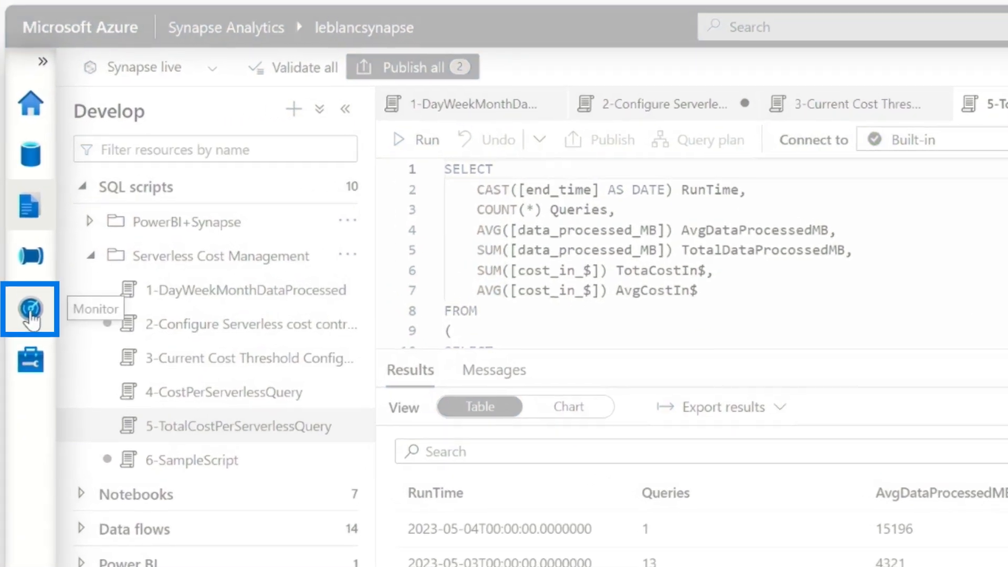
# Step: Open the Monitor hub's Built-in pool page and scroll to the Cumulative data processed chart
pyautogui.click(30, 309)
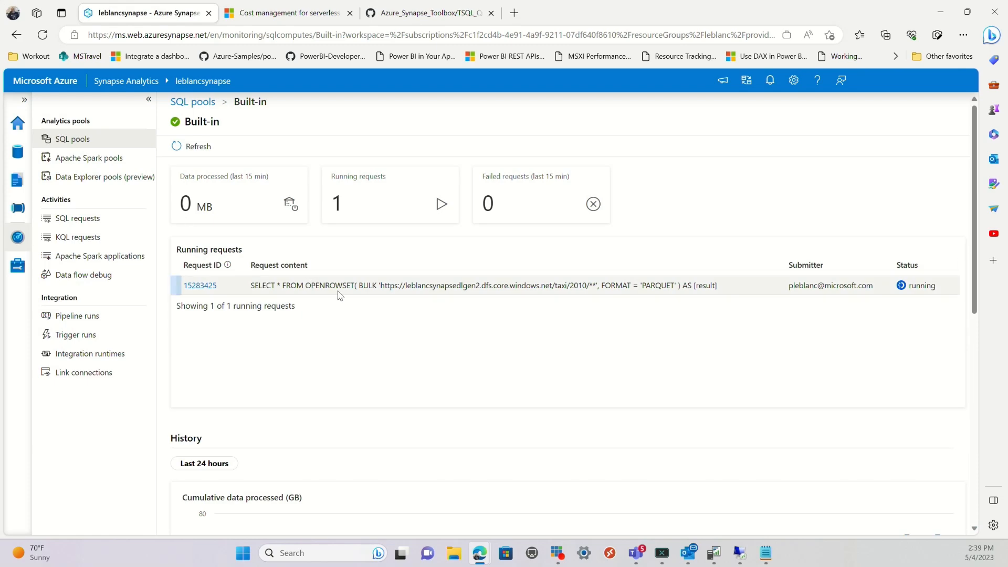
pyautogui.scroll(-3)
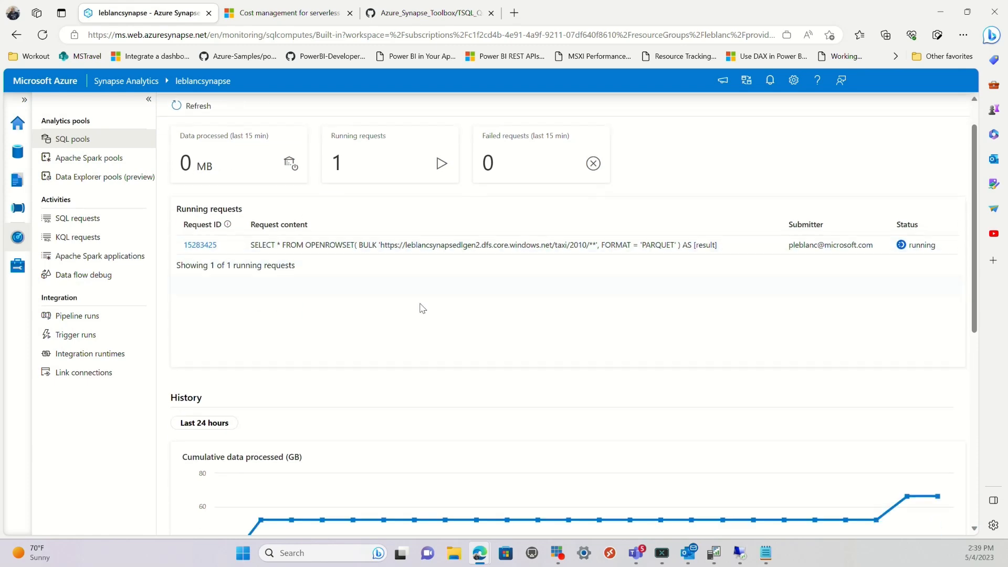
pyautogui.scroll(-3)
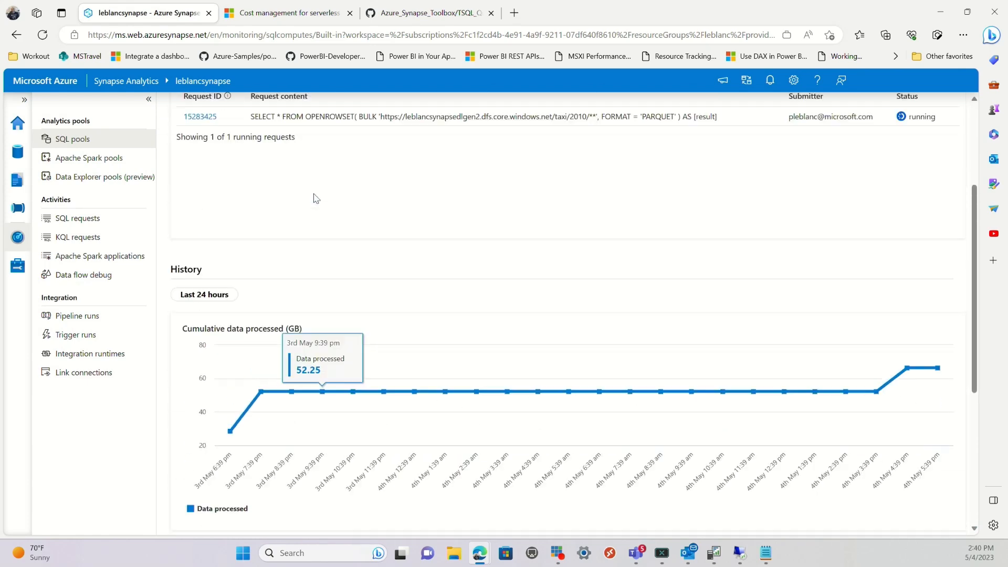
pyautogui.scroll(-3)
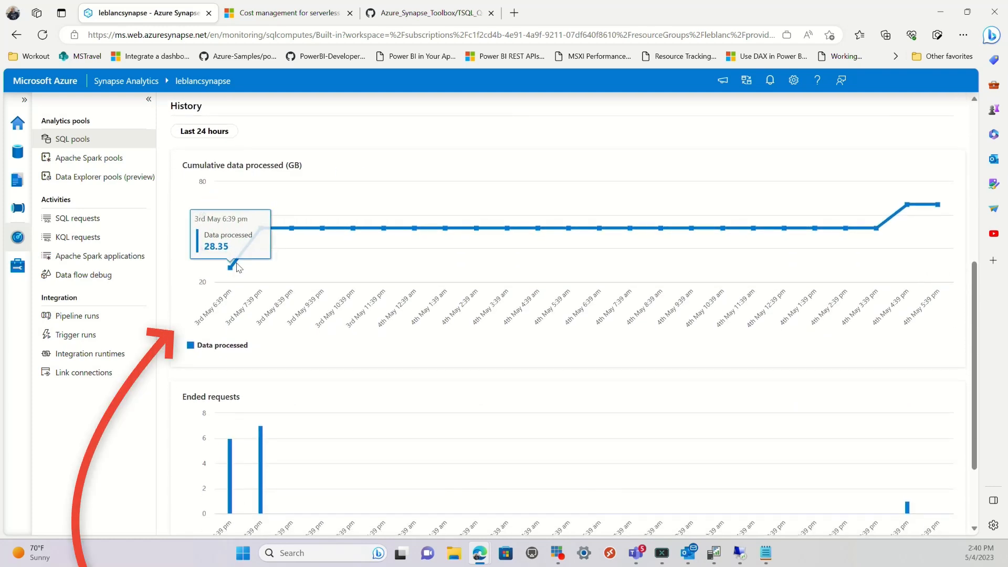
pyautogui.moveTo(662, 236)
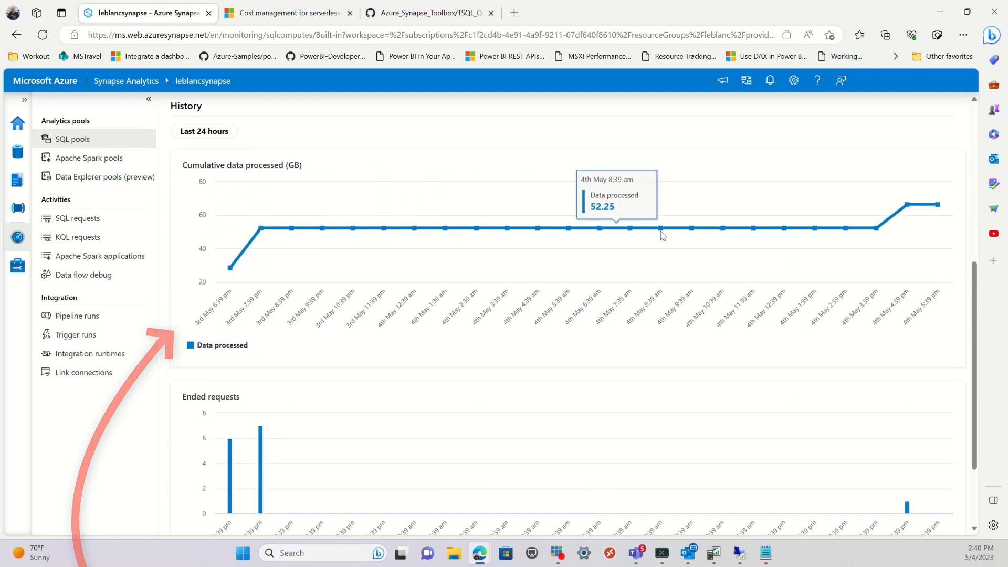
pyautogui.moveTo(851, 235)
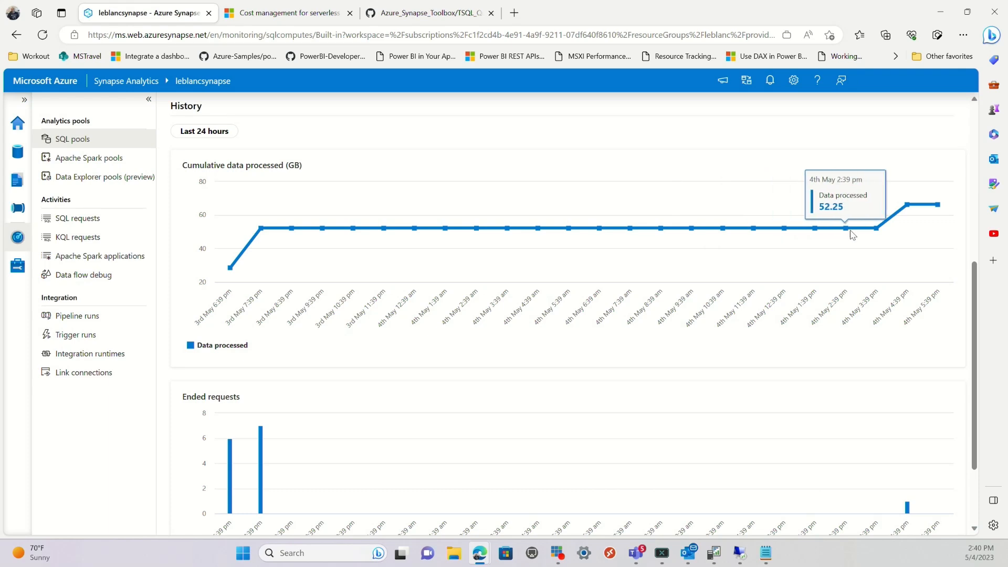